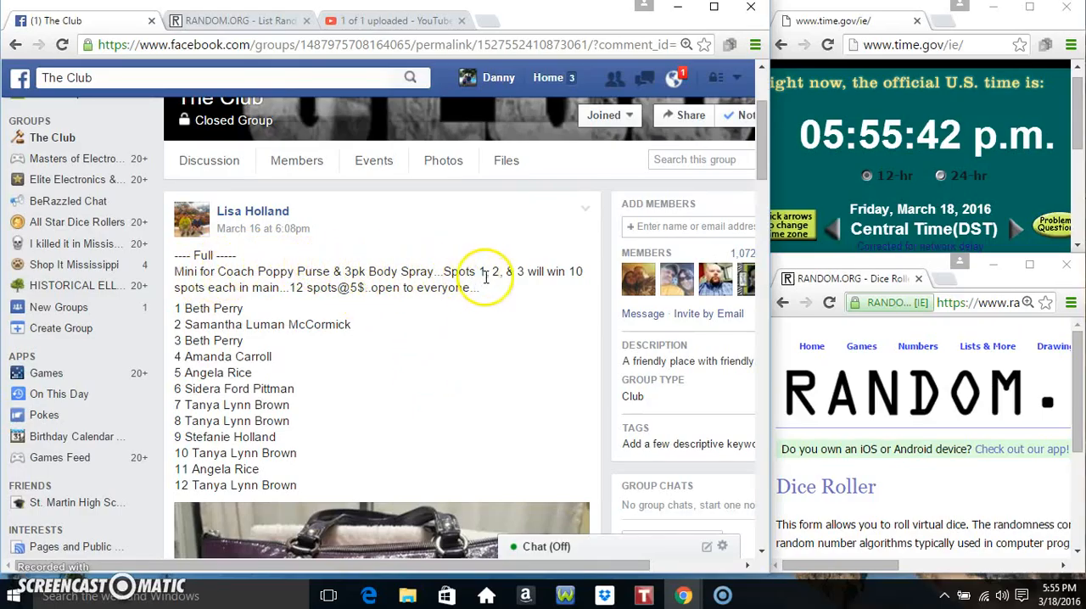
# Reshuffle the 12-name giveaway list on RANDOM.ORG to six randomizations, then return to Facebook.
pyautogui.click(240, 21)
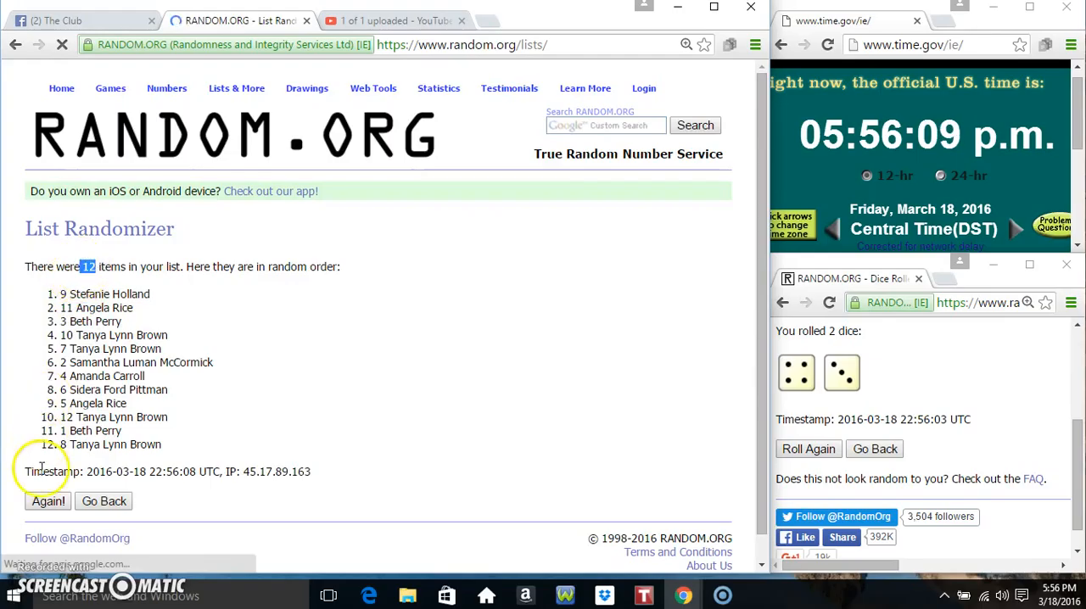
pyautogui.click(47, 501)
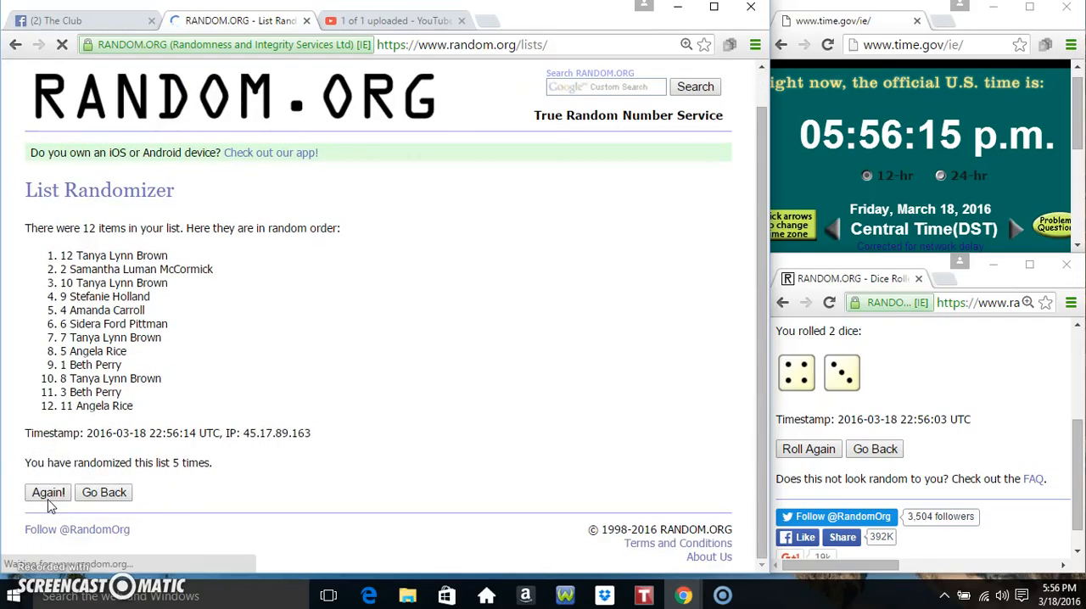
pyautogui.click(48, 492)
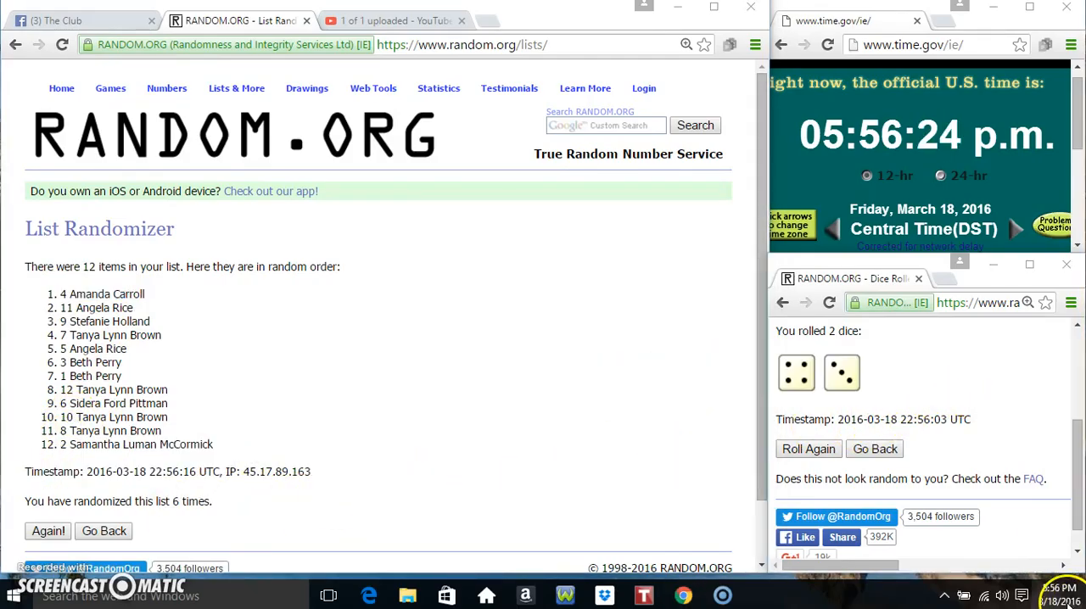
pyautogui.click(47, 530)
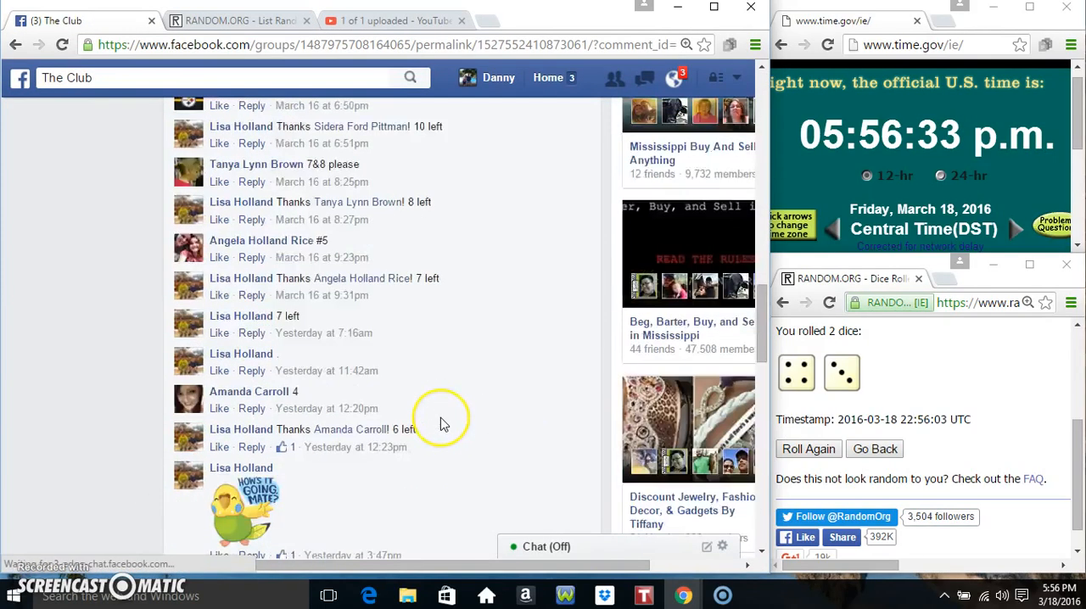
# Randomize the 12-name list a seventh time and scroll the Facebook thread to the 'done' comment.
pyautogui.scroll(3)
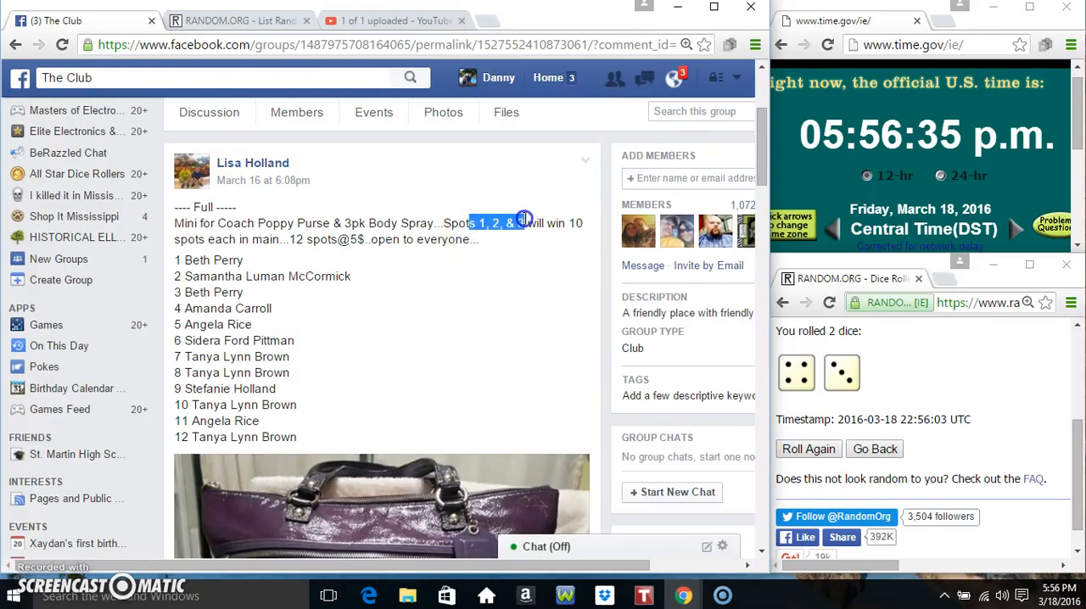
pyautogui.click(238, 20)
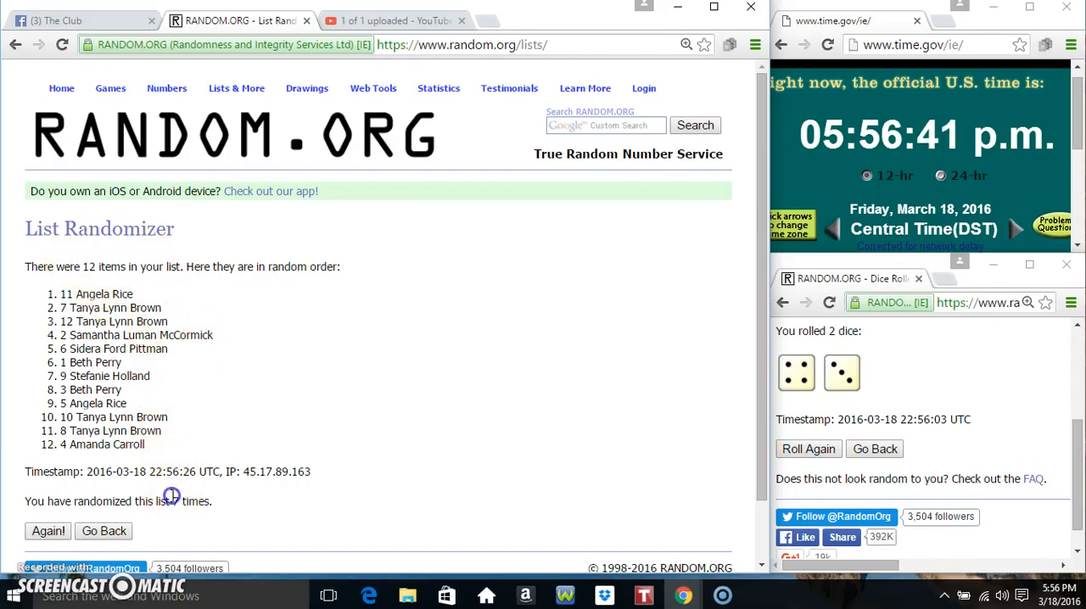
pyautogui.click(111, 87)
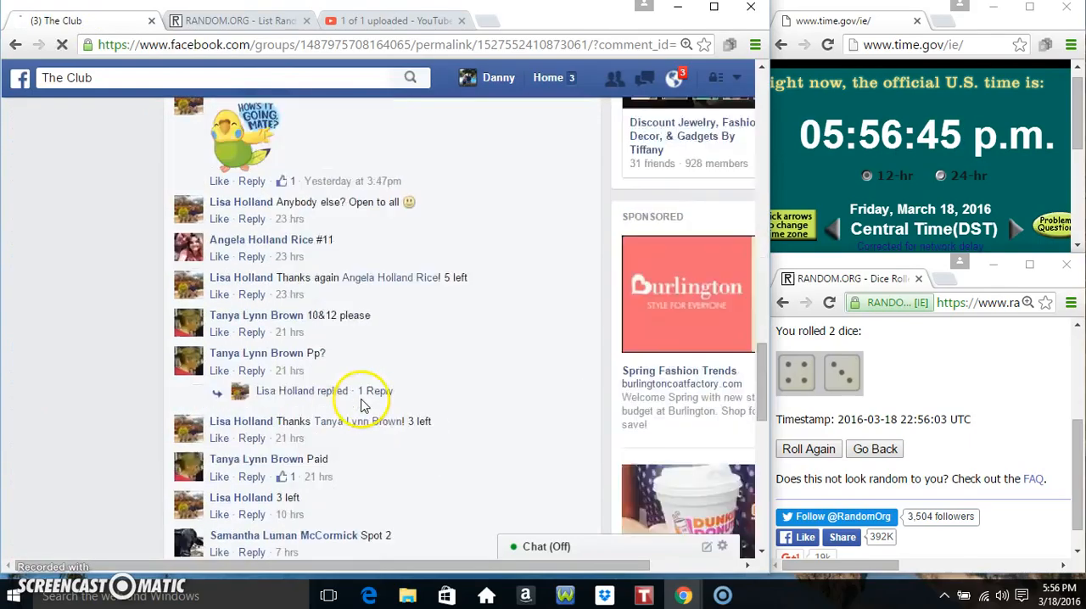
pyautogui.scroll(-3)
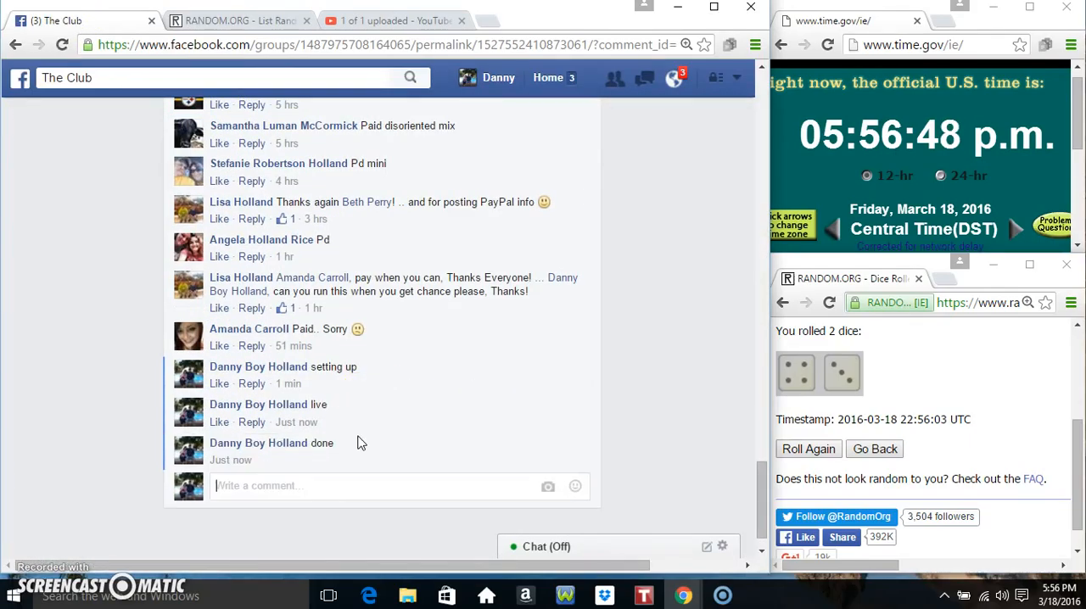
pyautogui.moveTo(296, 460)
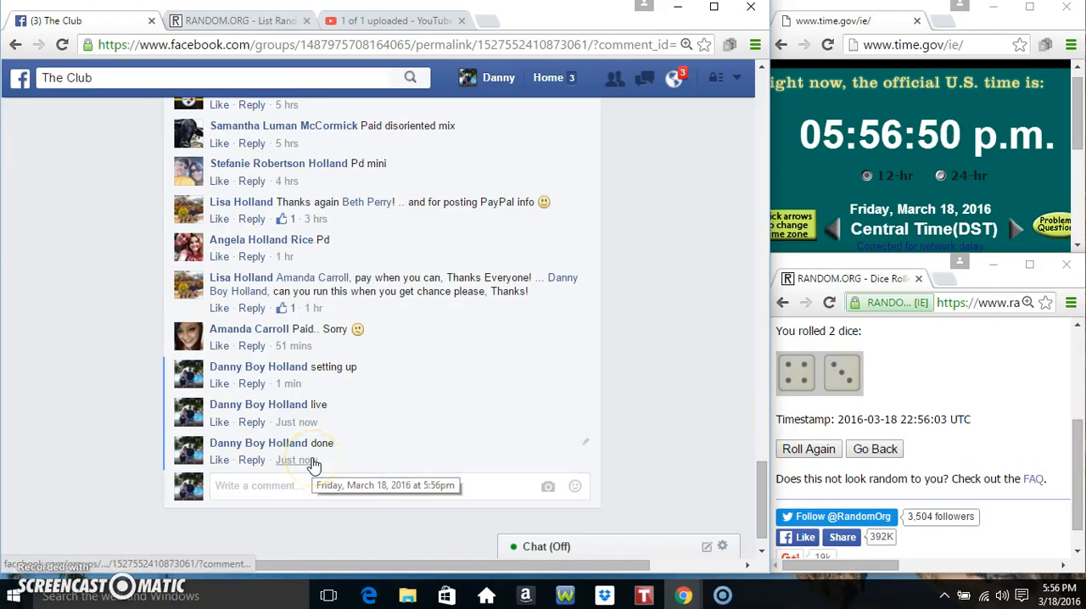